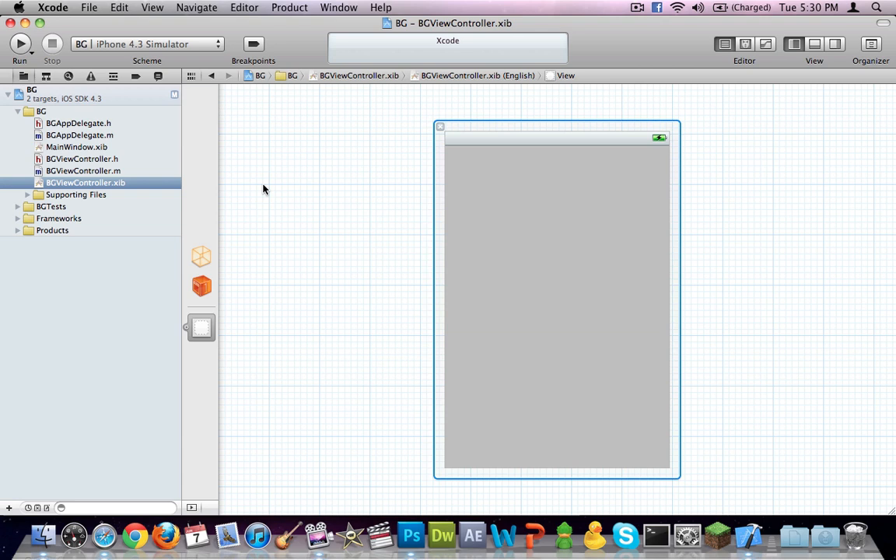
{"action": "mouse_move", "coordinate": [115, 358]}
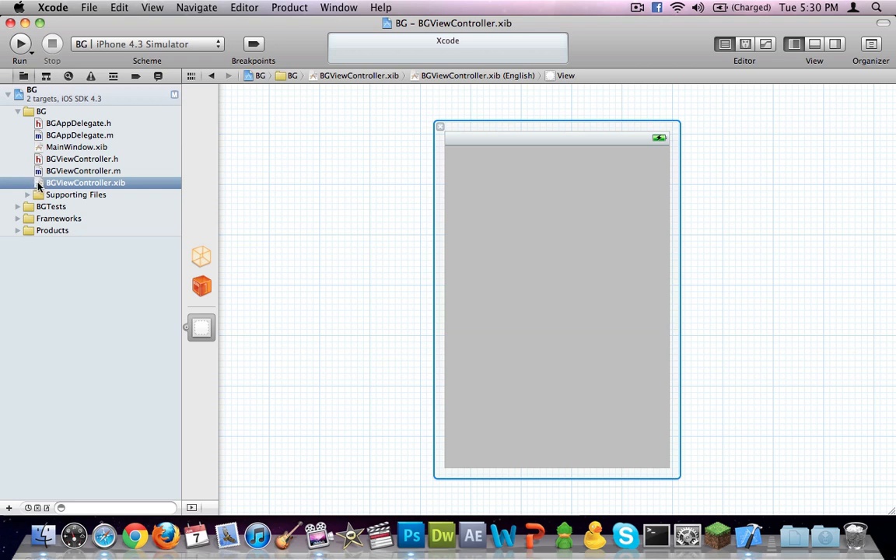
{"action": "mouse_move", "coordinate": [568, 4]}
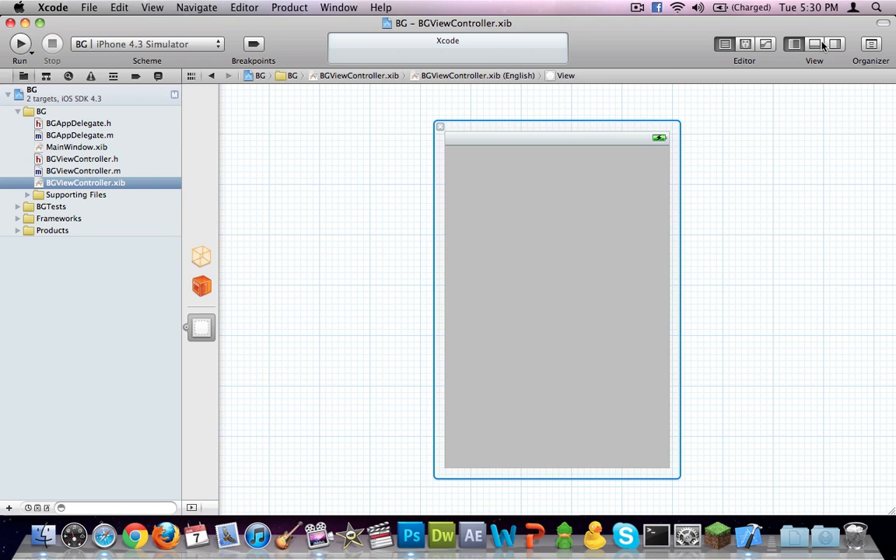
Step: Show the utilities area with the Object library of interface elements
{"action": "left_click", "coordinate": [834, 43]}
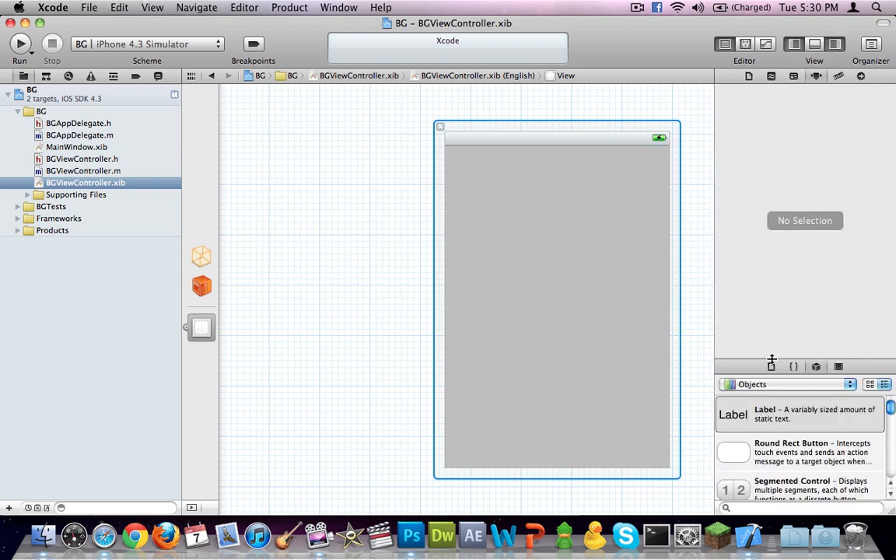
{"action": "left_click", "coordinate": [833, 43]}
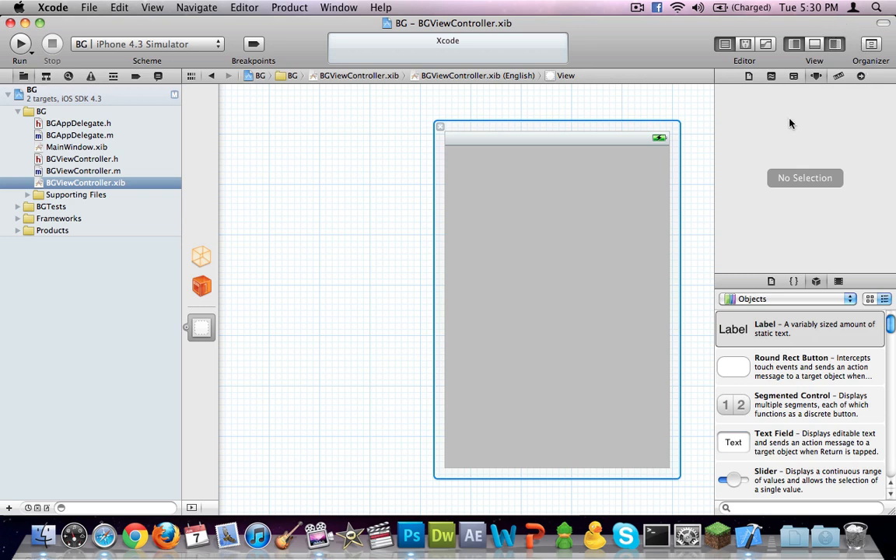
{"action": "mouse_move", "coordinate": [809, 327]}
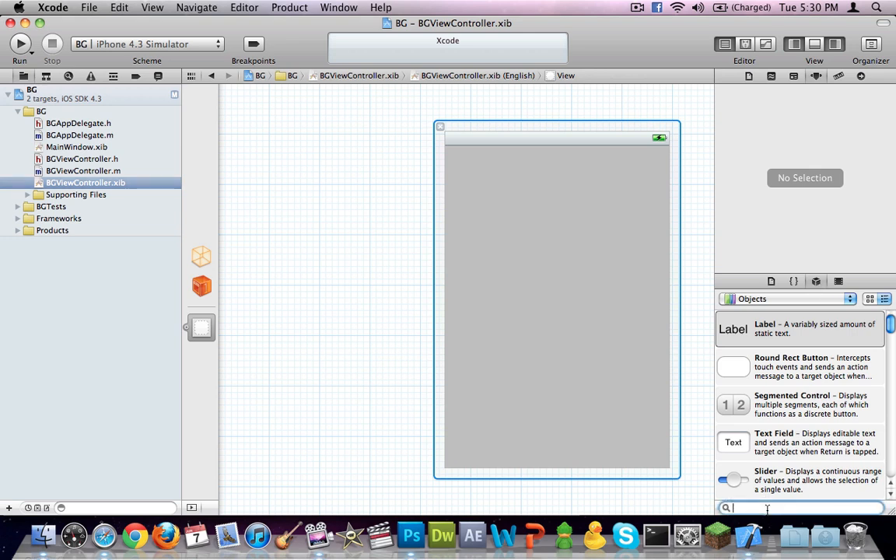
Step: Add an Image View from the library filling the whole XIB view, then bring Photoshop forward
{"action": "type", "text": "Image View"}
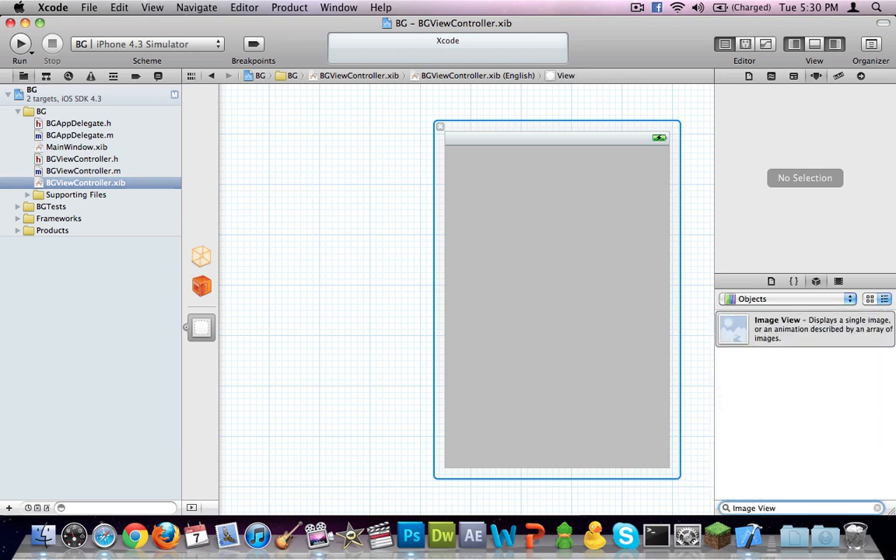
{"action": "left_click_drag", "start_coordinate": [733, 328], "coordinate": [560, 267]}
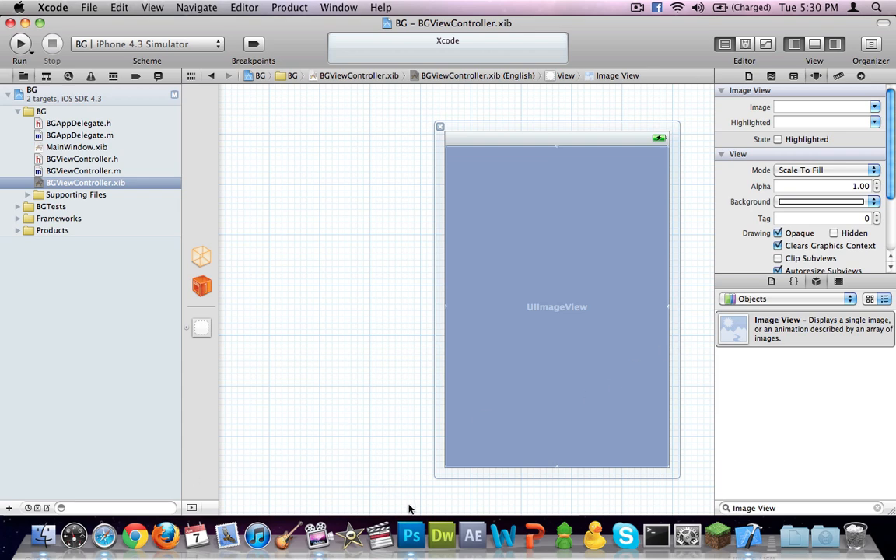
{"action": "left_click", "coordinate": [411, 535]}
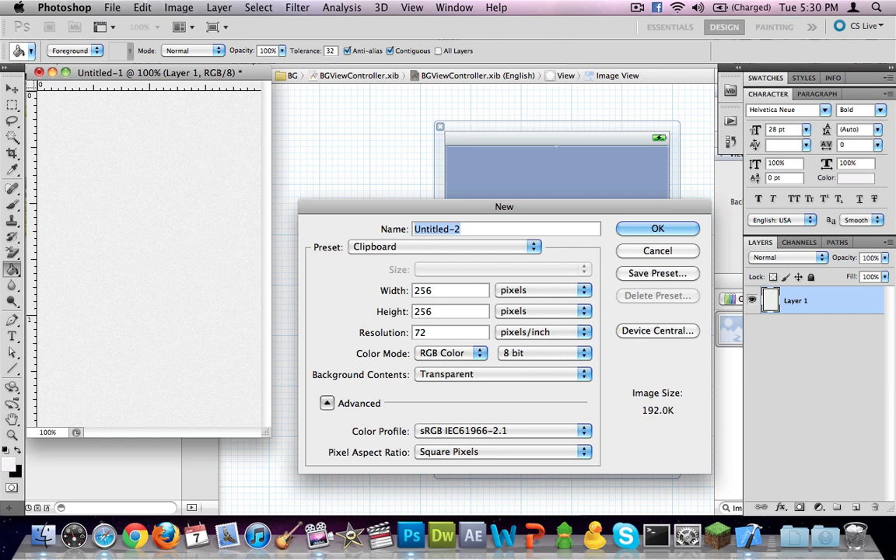
Step: Dismiss the New document dialog and pick the Rectangular Marquee tool
{"action": "left_click", "coordinate": [657, 227]}
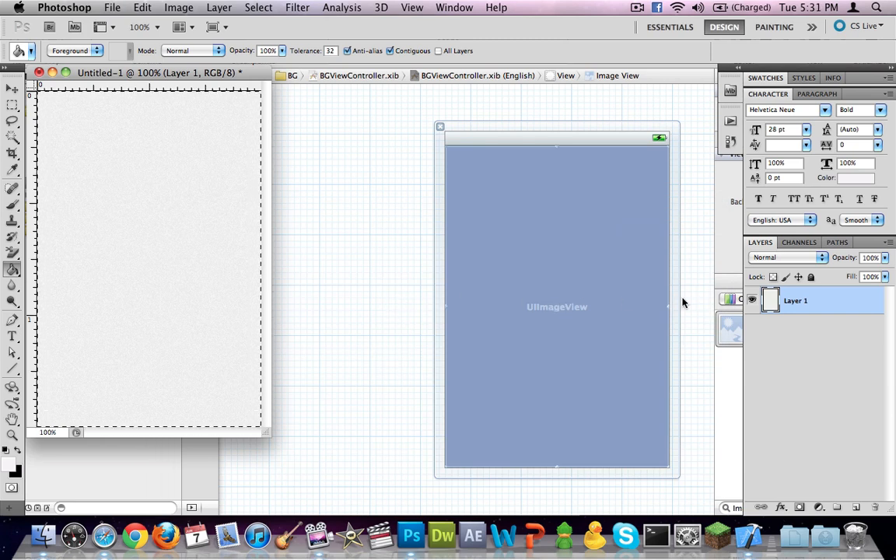
{"action": "left_click", "coordinate": [112, 7]}
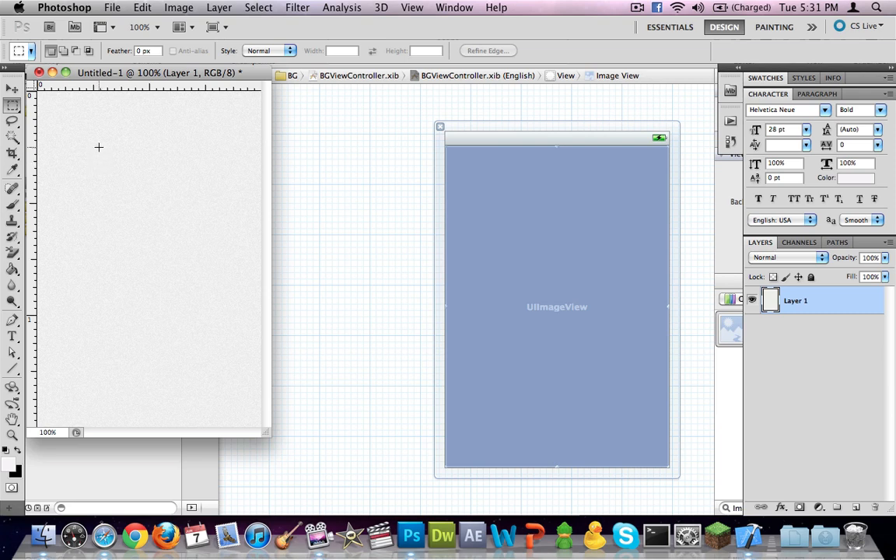
{"action": "mouse_move", "coordinate": [271, 294]}
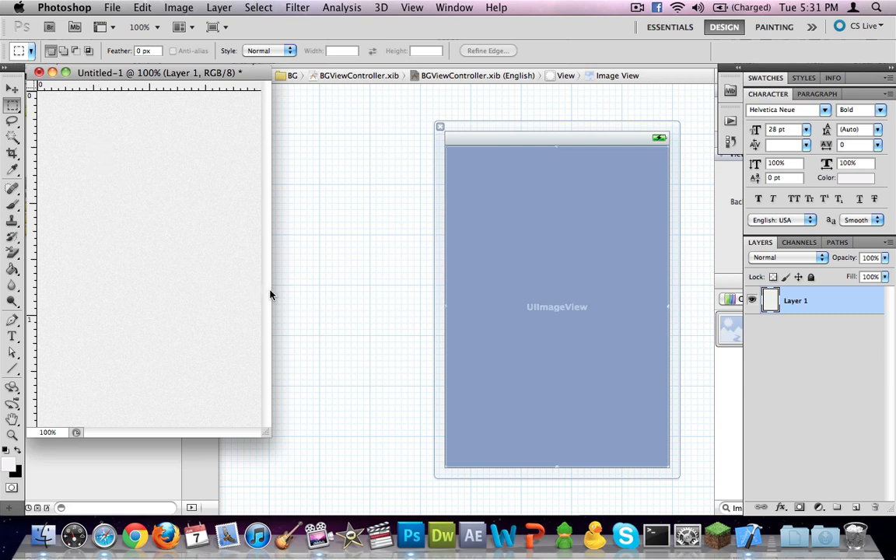
{"action": "mouse_move", "coordinate": [213, 256]}
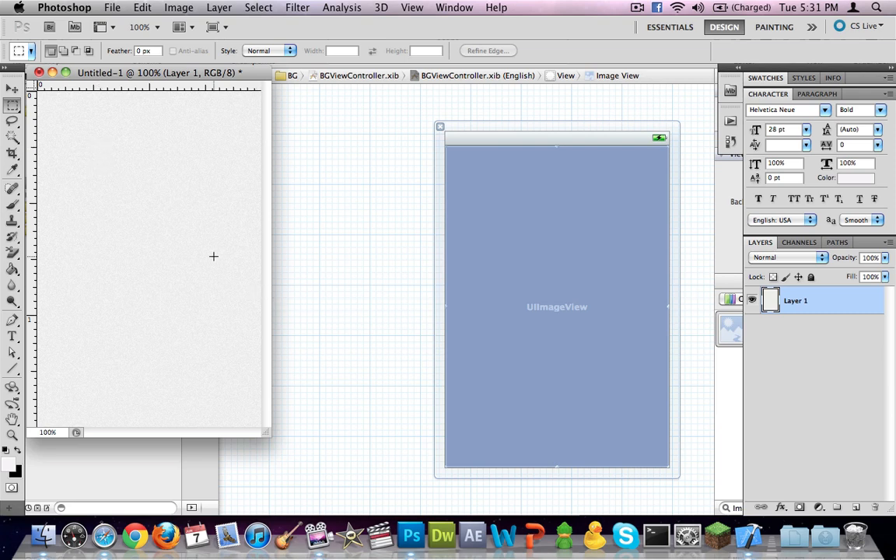
{"action": "mouse_move", "coordinate": [44, 261]}
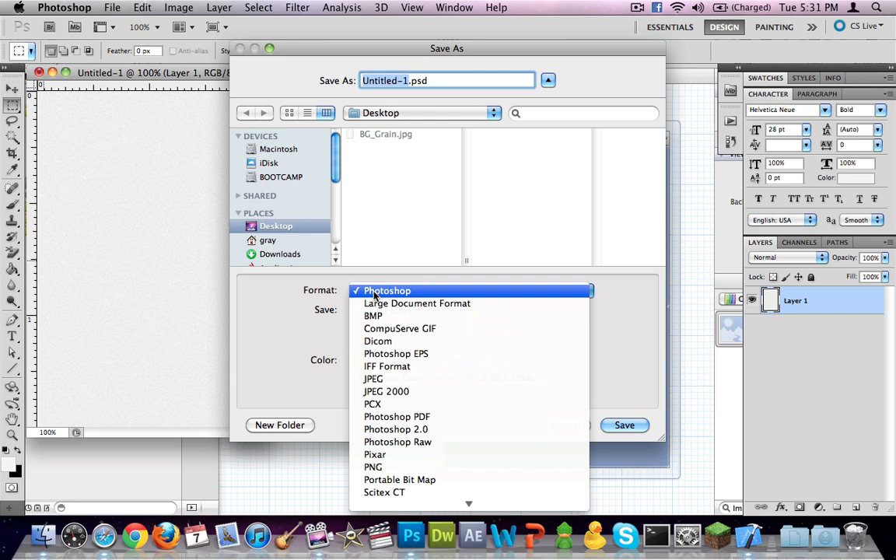
{"action": "mouse_move", "coordinate": [396, 355]}
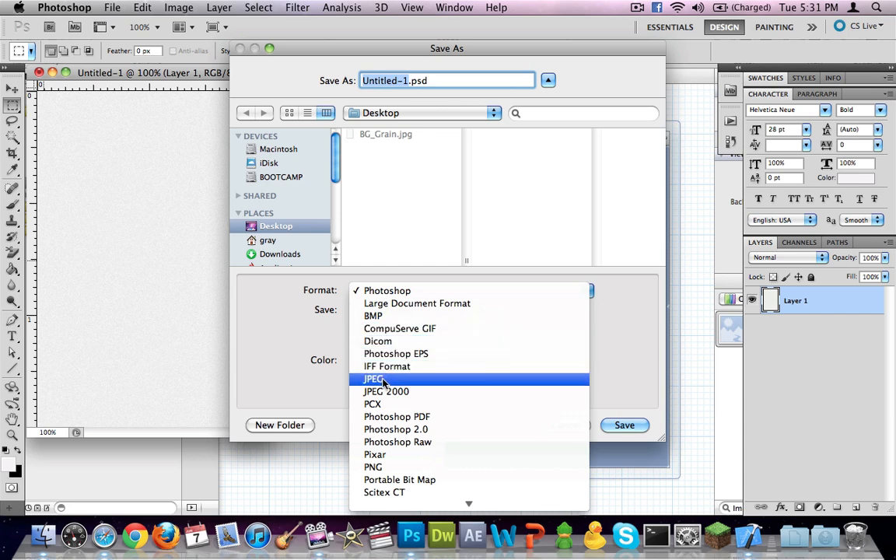
{"action": "mouse_move", "coordinate": [386, 392]}
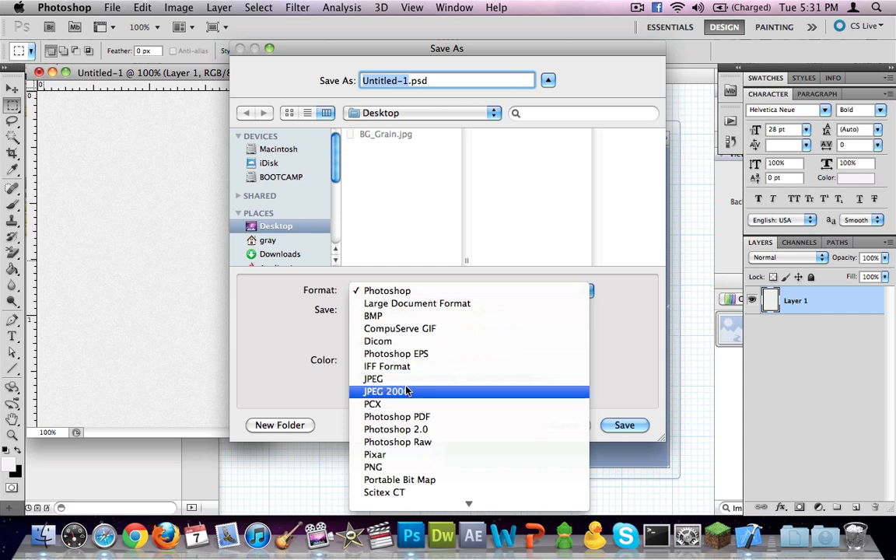
{"action": "mouse_move", "coordinate": [354, 262]}
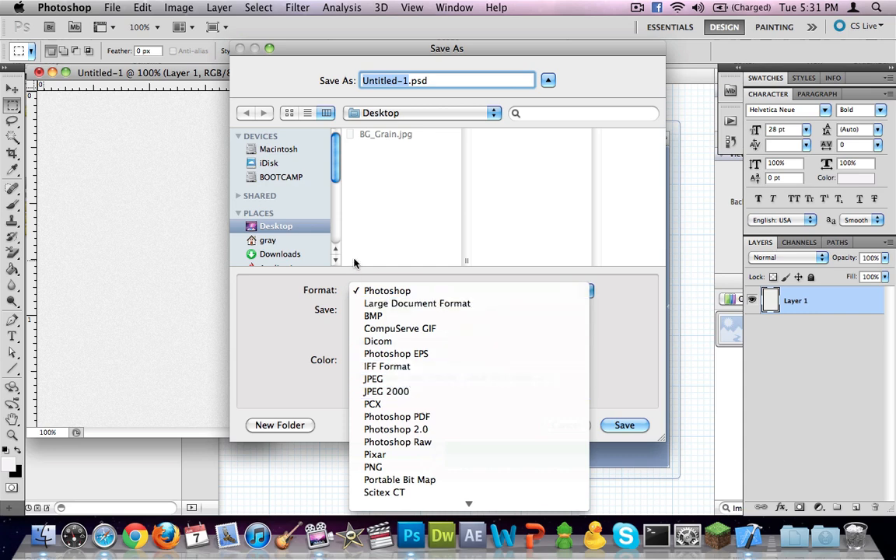
Step: Close the Format list in the Save As dialog for Untitled-1
{"action": "left_click", "coordinate": [385, 291]}
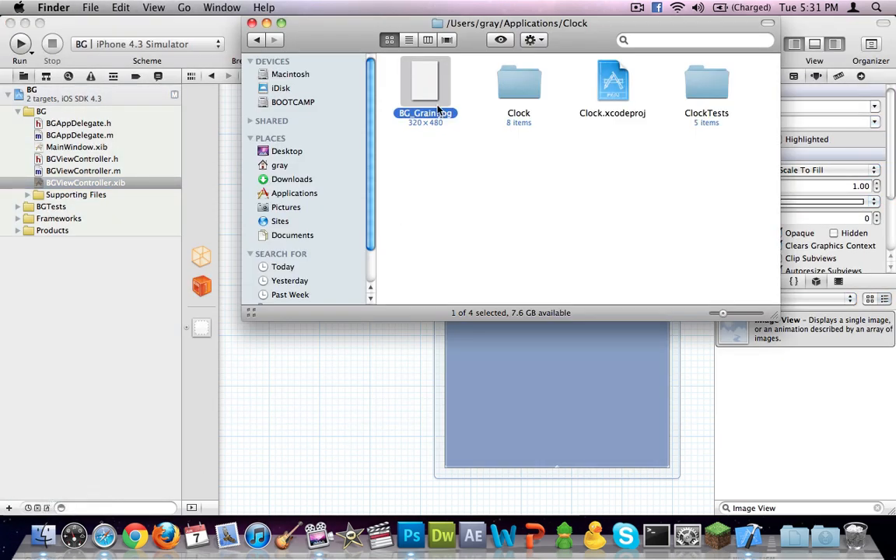
Step: Copy BG_Grain.jpg from the Desktop in Finder
{"action": "left_click", "coordinate": [287, 151]}
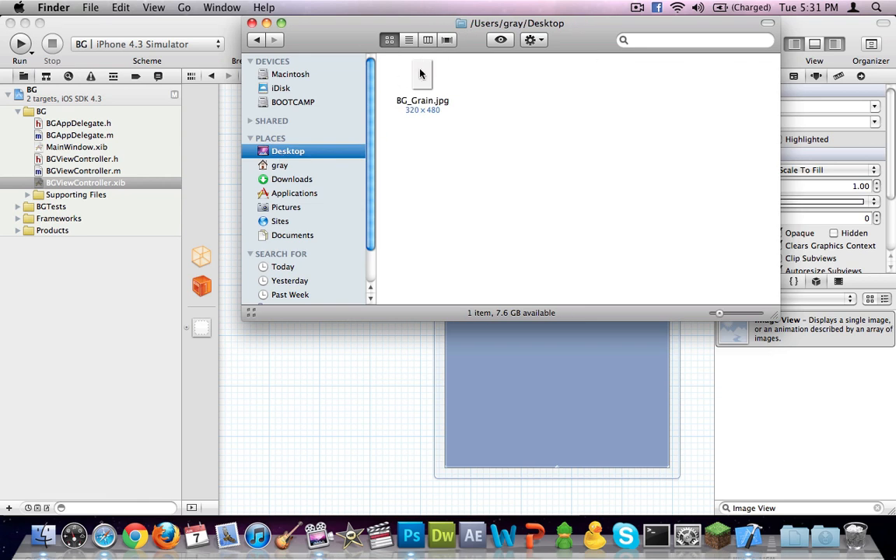
{"action": "right_click", "coordinate": [423, 78]}
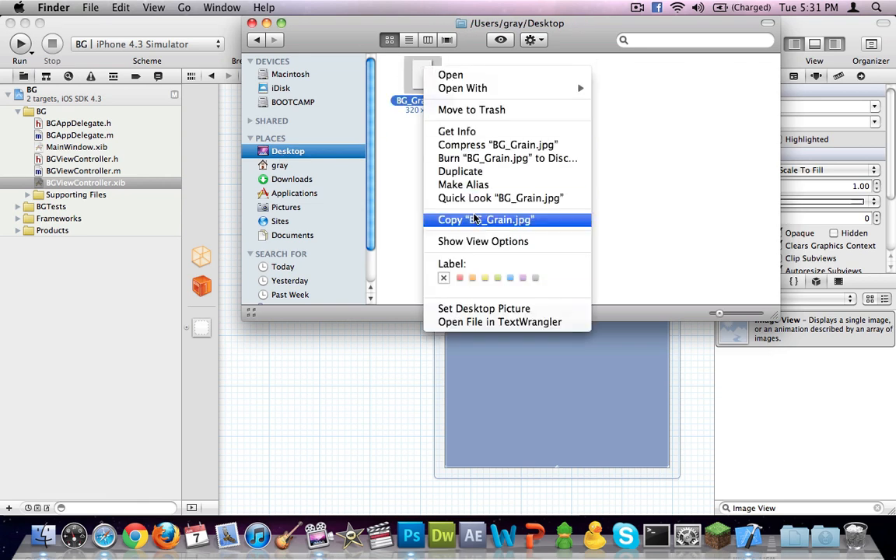
{"action": "left_click", "coordinate": [280, 165]}
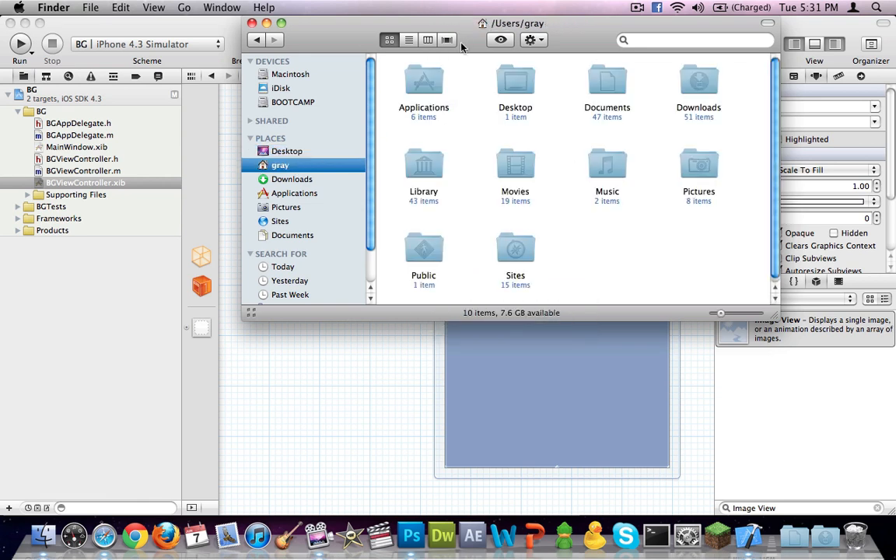
Step: Navigate into the BG project folder and select BG_Grain.jpg there
{"action": "double_click", "coordinate": [424, 81]}
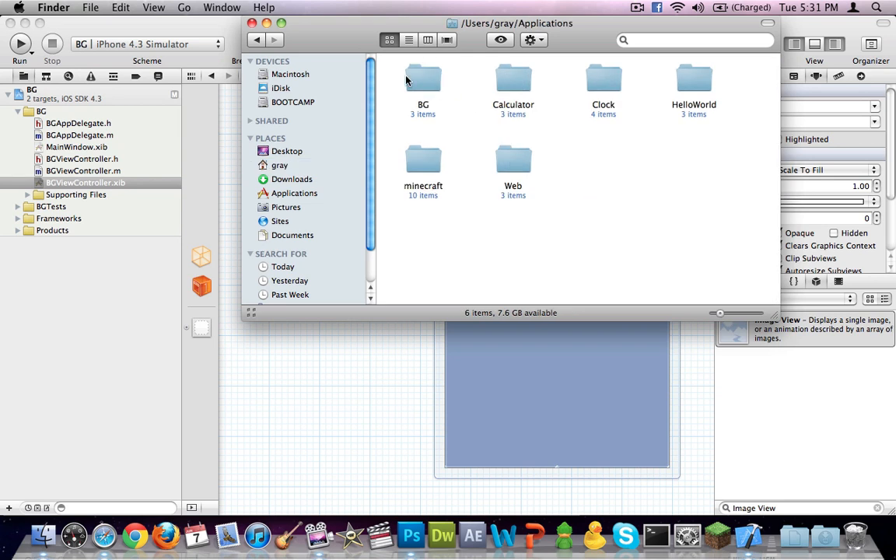
{"action": "double_click", "coordinate": [424, 78]}
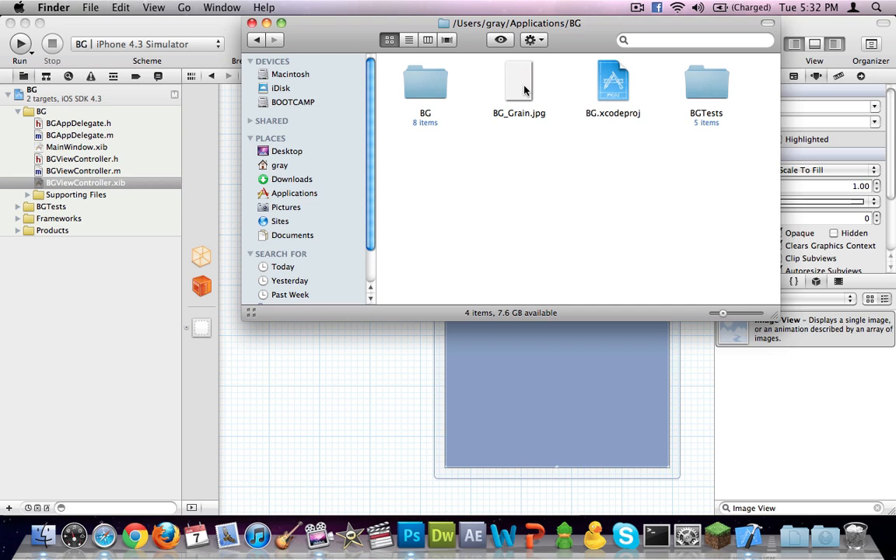
{"action": "left_click", "coordinate": [520, 86]}
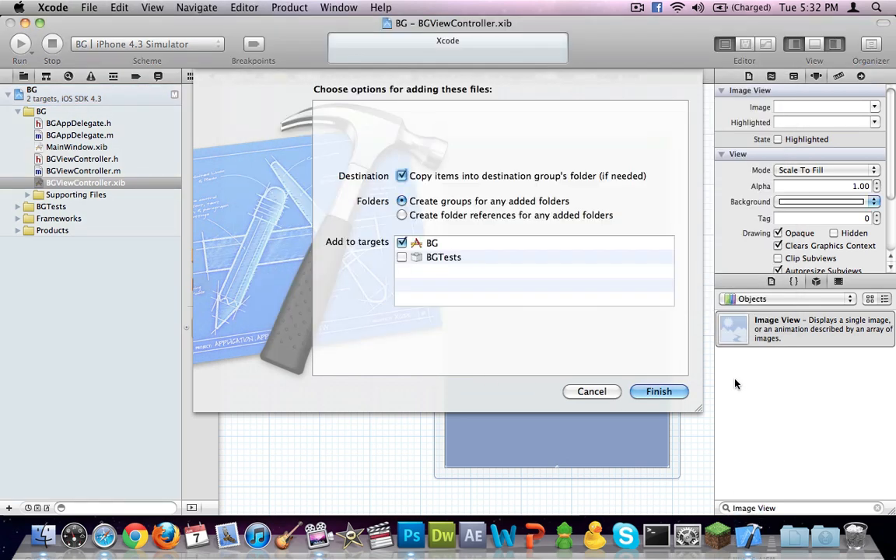
Step: Finish adding BG_Grain.jpg to the BG project, copying it into the group's folder
{"action": "left_click", "coordinate": [660, 392]}
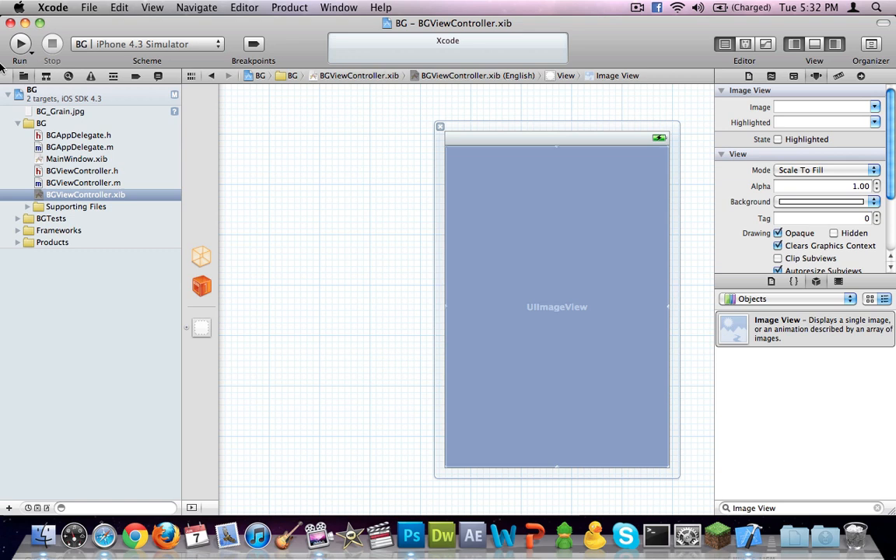
{"action": "left_click", "coordinate": [59, 112]}
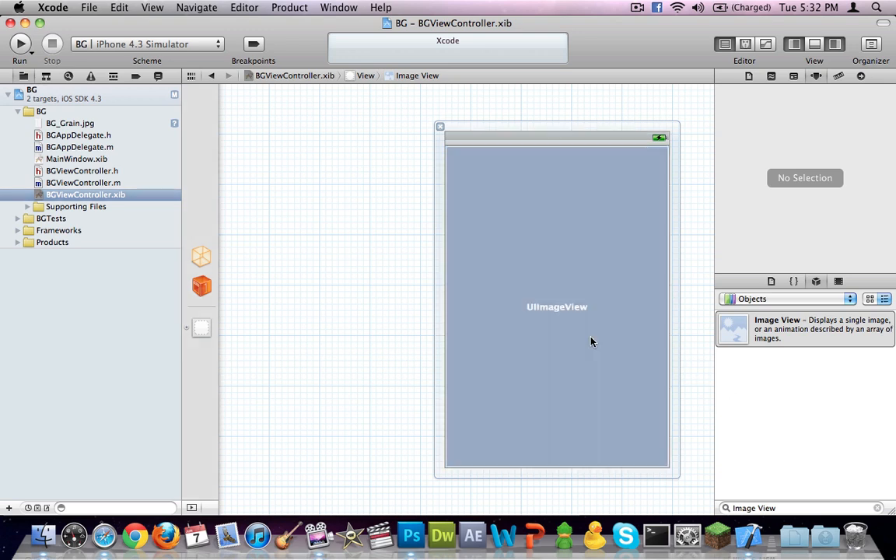
{"action": "left_click", "coordinate": [315, 229]}
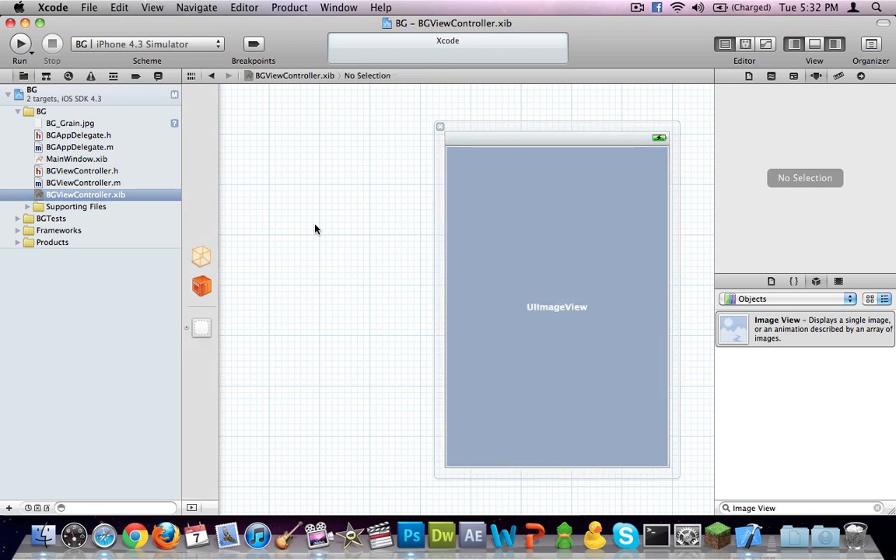
{"action": "left_click", "coordinate": [557, 303]}
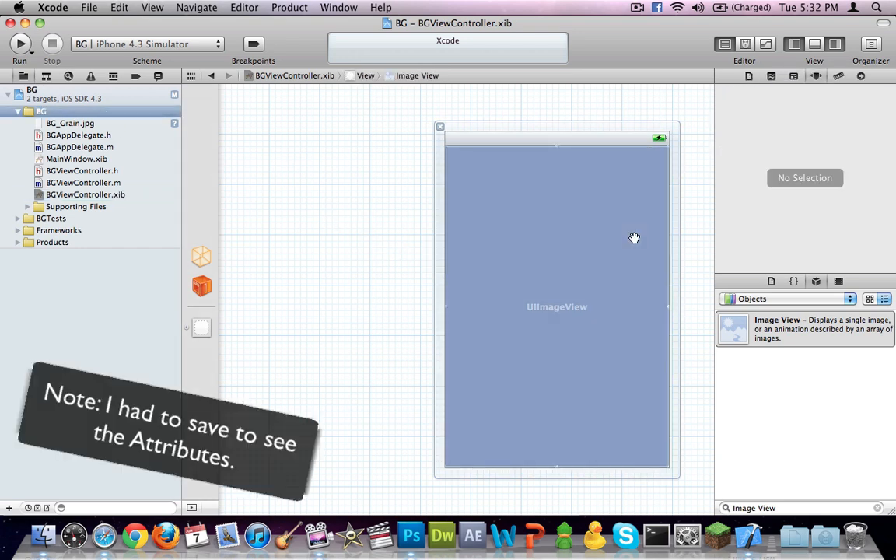
Step: Preview BG_Grain.jpg, return to BGViewController.xib and select the image view
{"action": "left_click", "coordinate": [70, 123]}
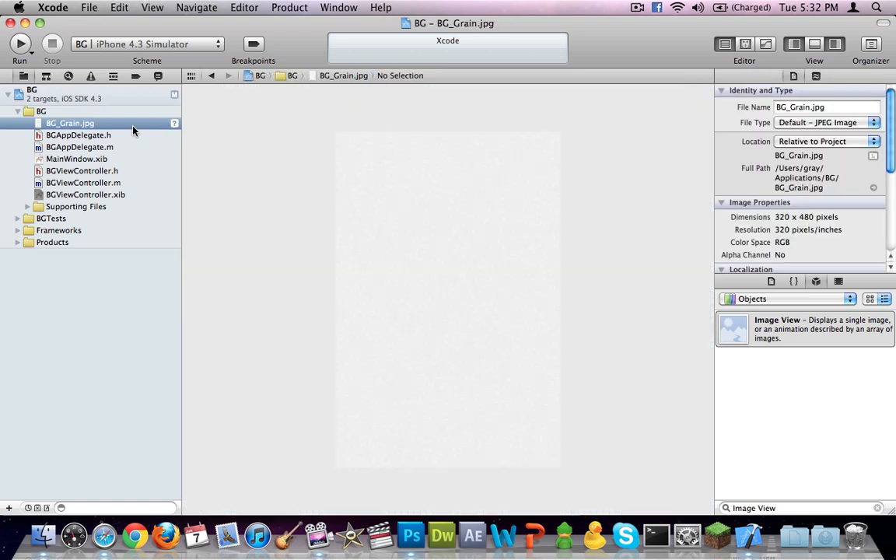
{"action": "mouse_move", "coordinate": [115, 206]}
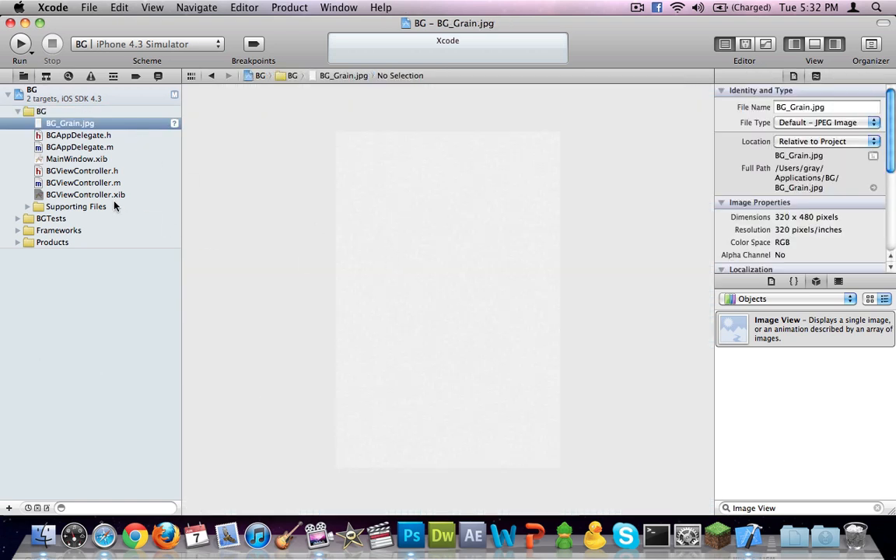
{"action": "left_click", "coordinate": [85, 194]}
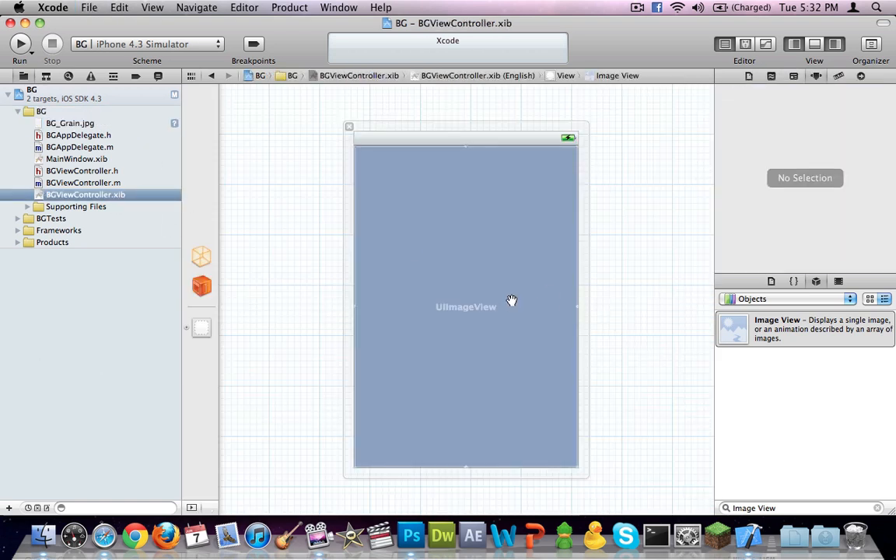
{"action": "left_click", "coordinate": [467, 306]}
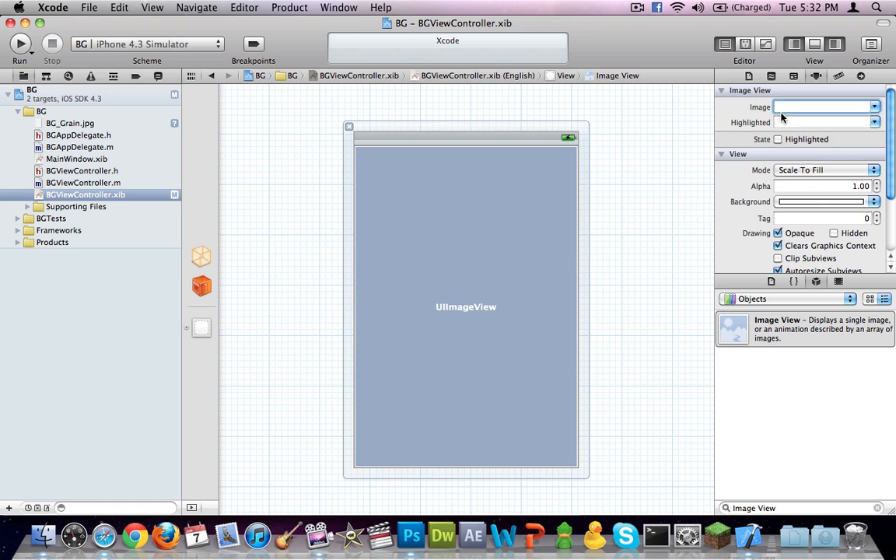
Step: Set the image view's Image attribute to BG_Grain.jpg so grain covers the view
{"action": "left_click", "coordinate": [822, 106]}
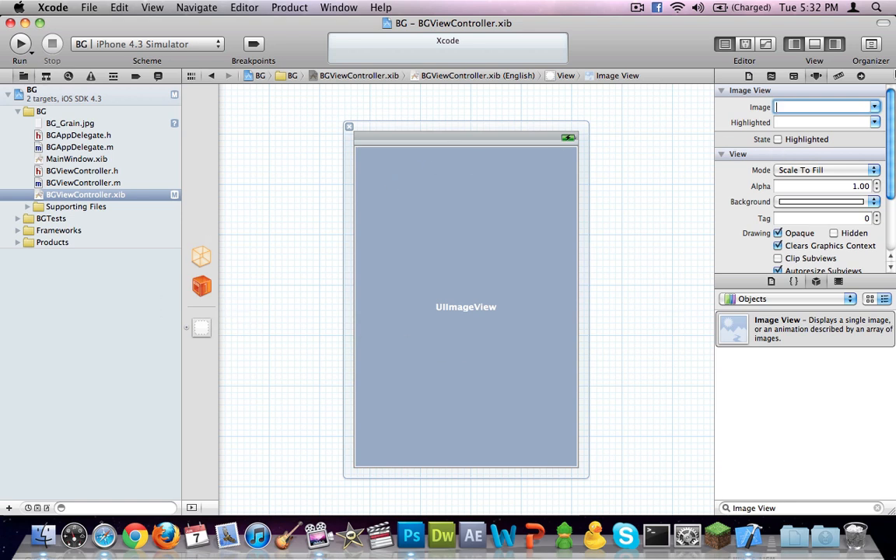
{"action": "mouse_move", "coordinate": [812, 87]}
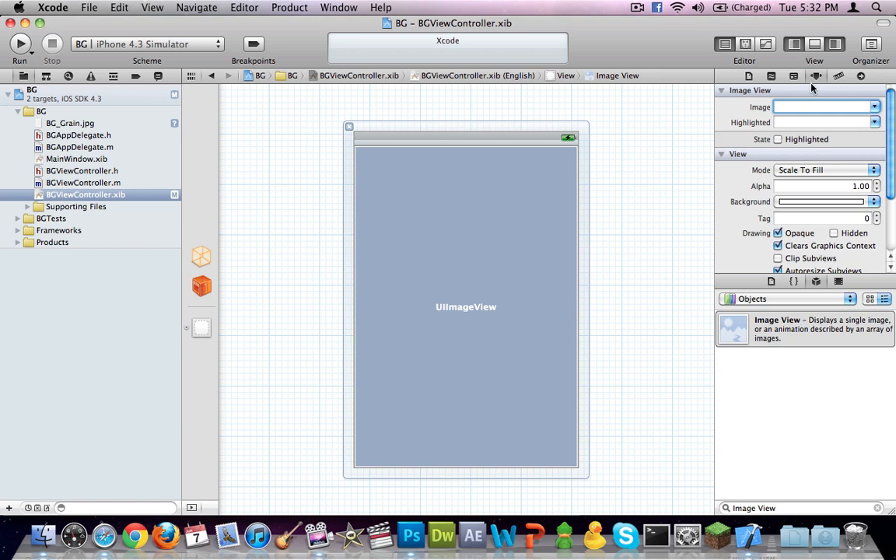
{"action": "left_click", "coordinate": [825, 106]}
{"action": "type", "text": "BG_Grain.jpg"}
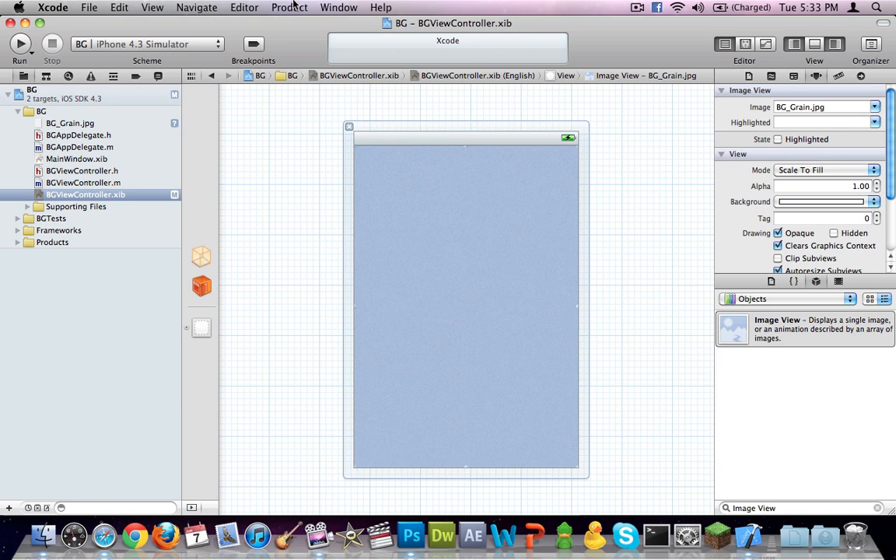
{"action": "left_click", "coordinate": [244, 6]}
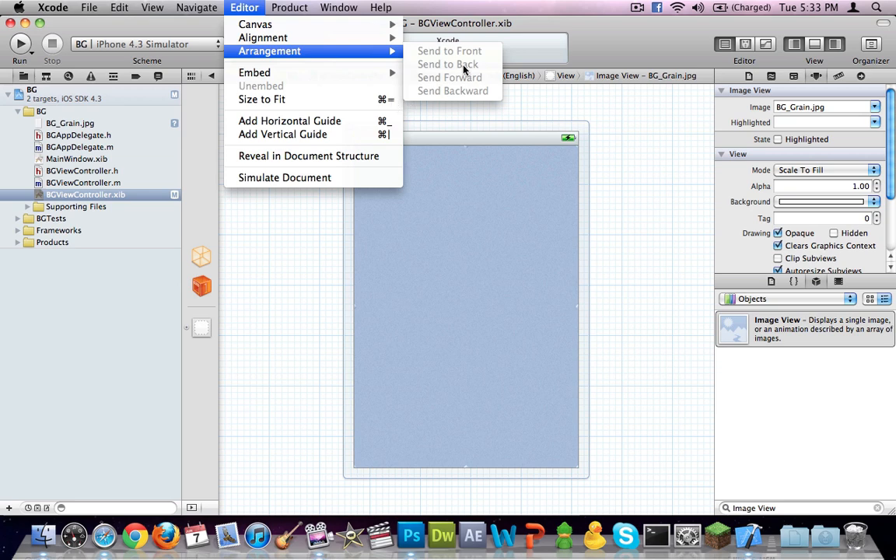
{"action": "mouse_move", "coordinate": [460, 78]}
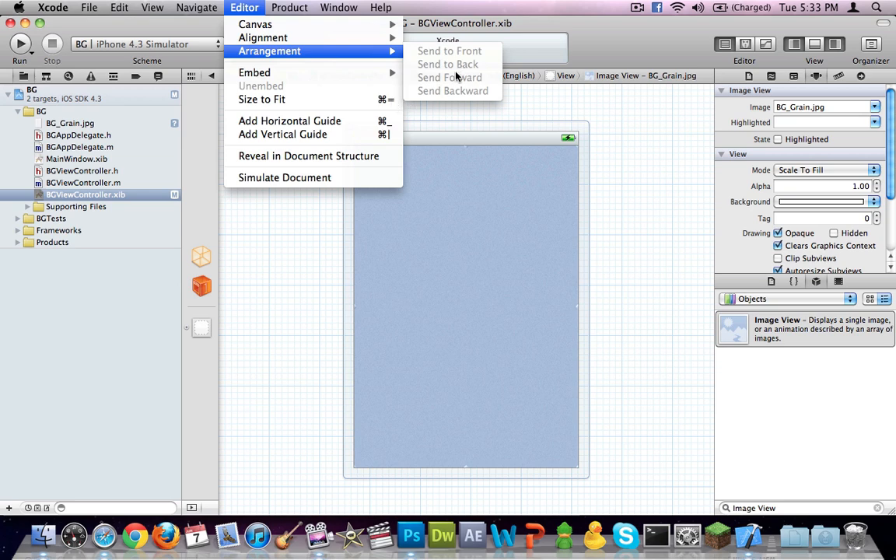
{"action": "mouse_move", "coordinate": [330, 53]}
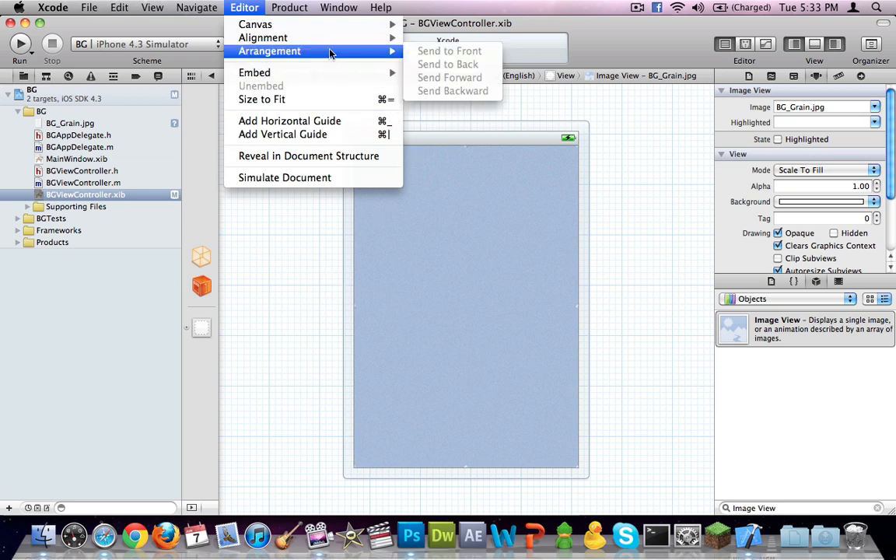
{"action": "mouse_move", "coordinate": [417, 338]}
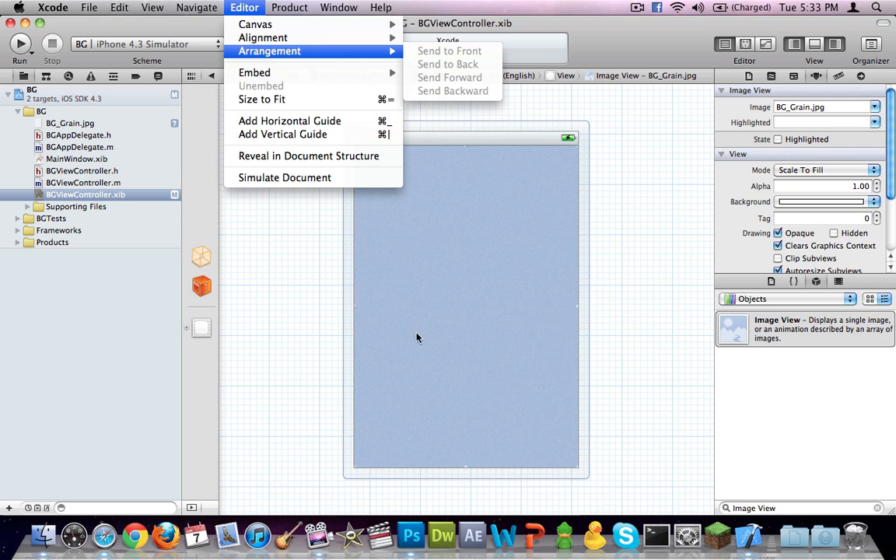
{"action": "mouse_move", "coordinate": [272, 357]}
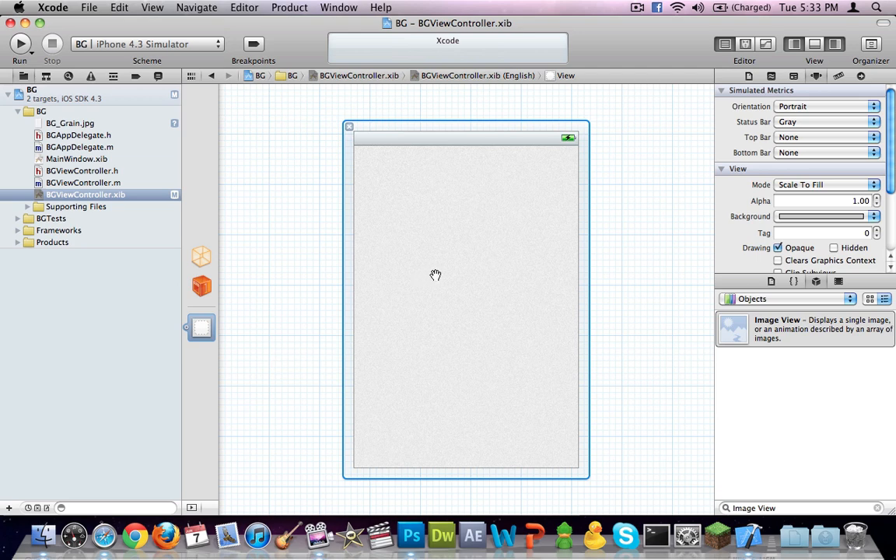
{"action": "mouse_move", "coordinate": [436, 282]}
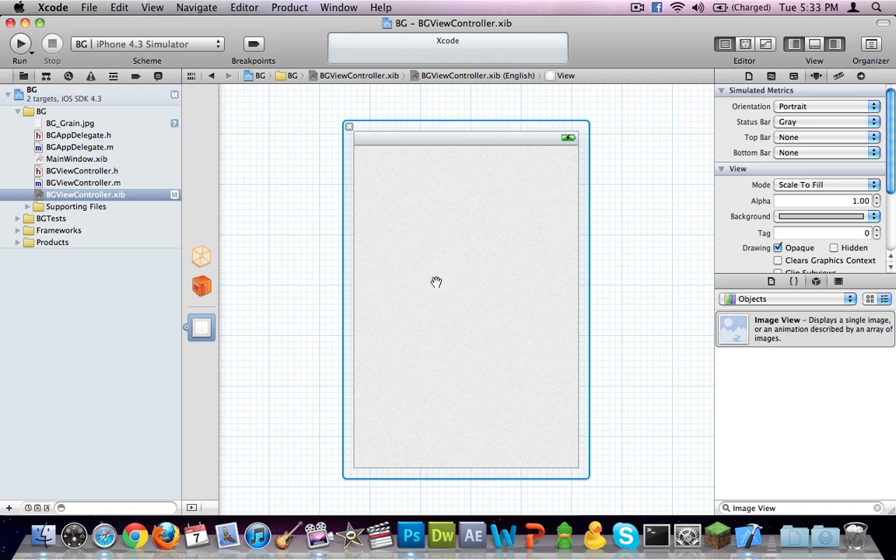
{"action": "mouse_move", "coordinate": [470, 291]}
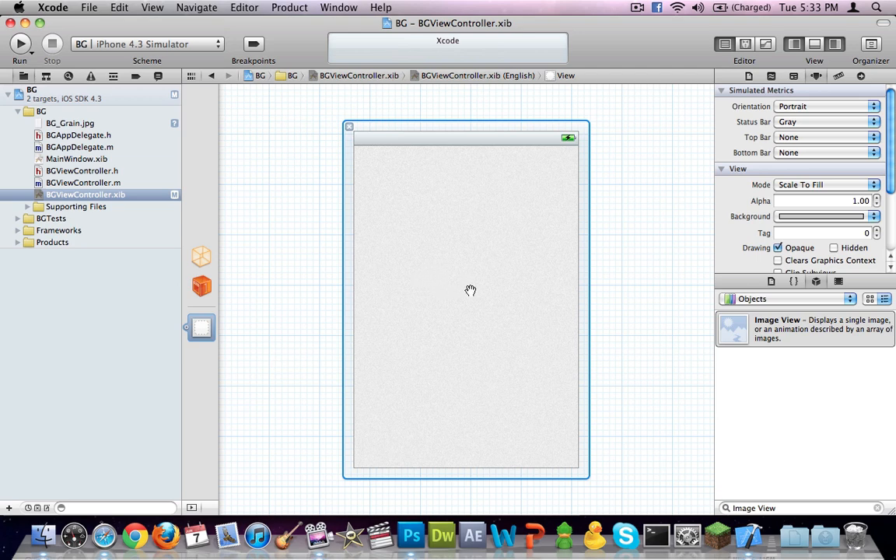
{"action": "mouse_move", "coordinate": [526, 280]}
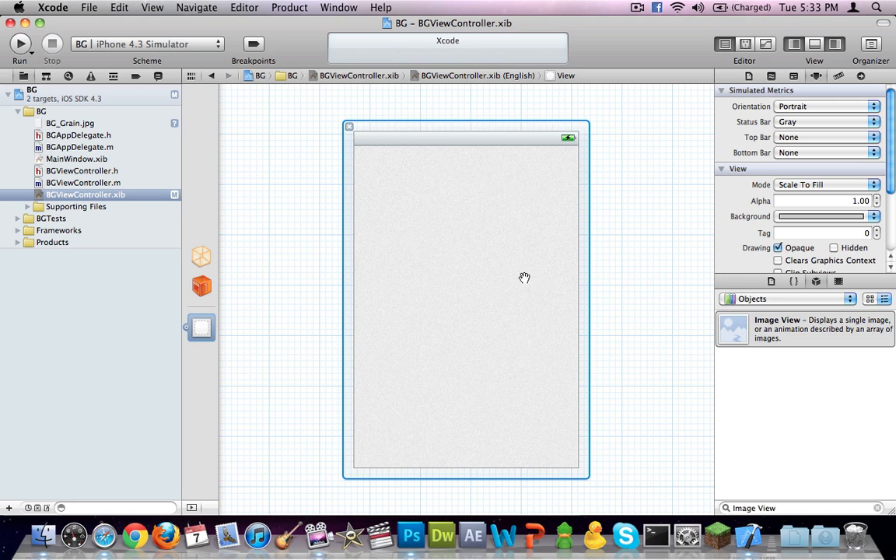
{"action": "mouse_move", "coordinate": [513, 193]}
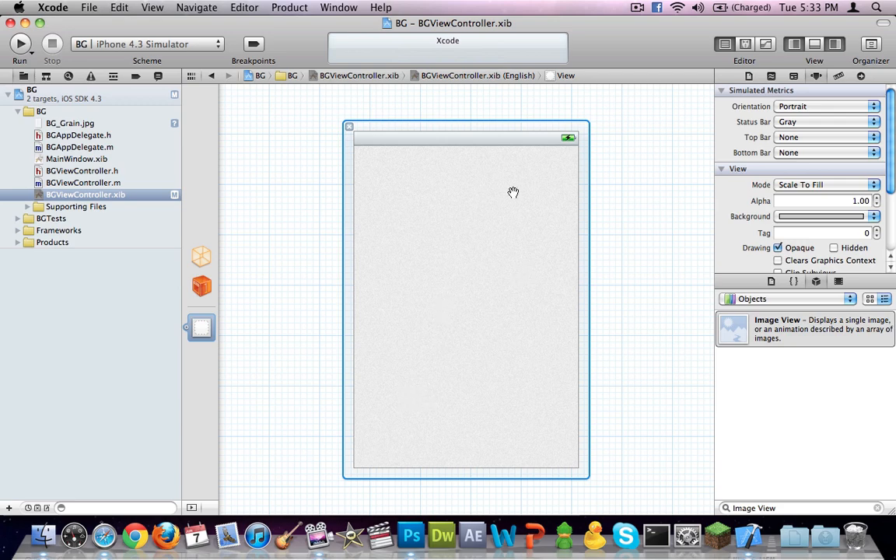